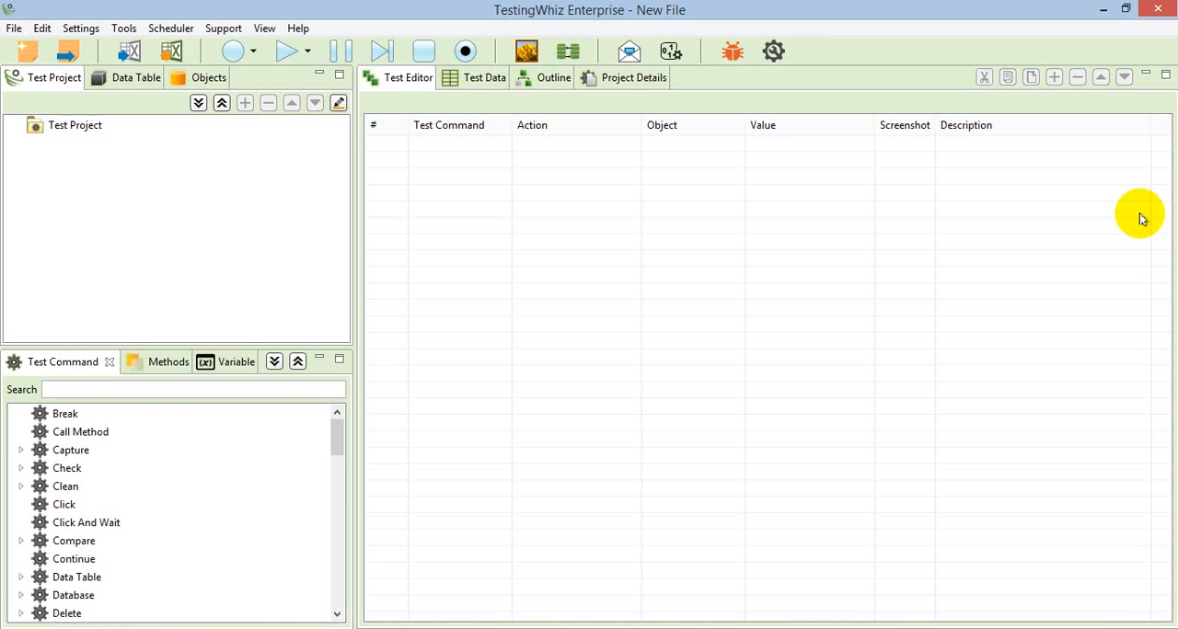
{"action": "mouse_move", "coordinate": [1108, 223]}
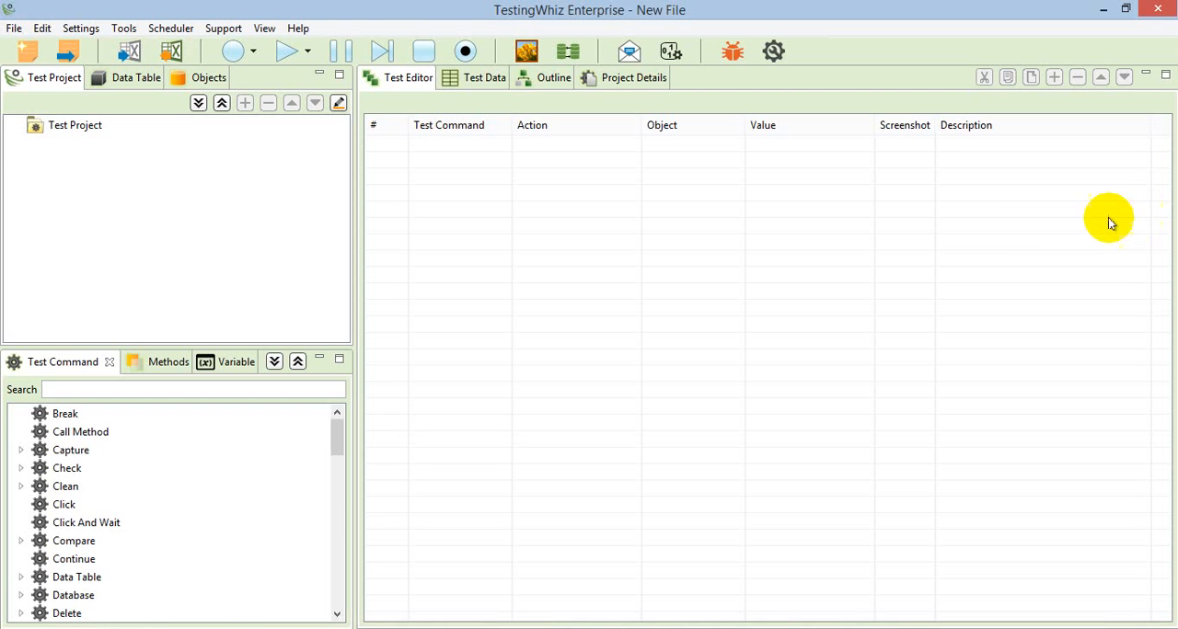
{"action": "mouse_move", "coordinate": [982, 240]}
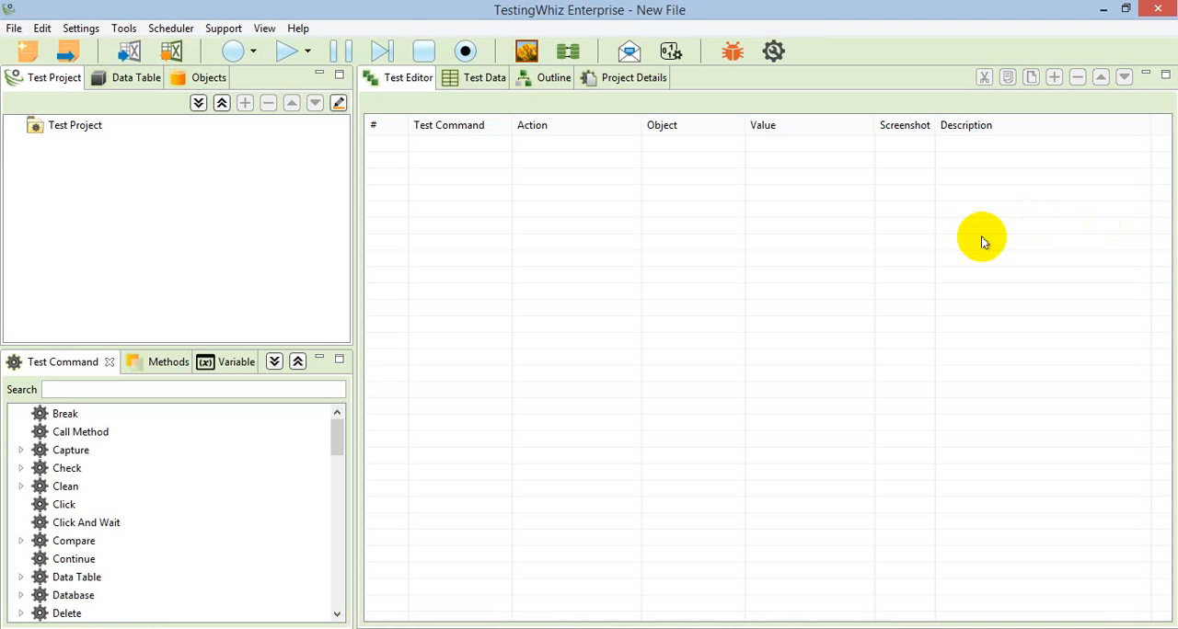
{"action": "mouse_move", "coordinate": [801, 622]}
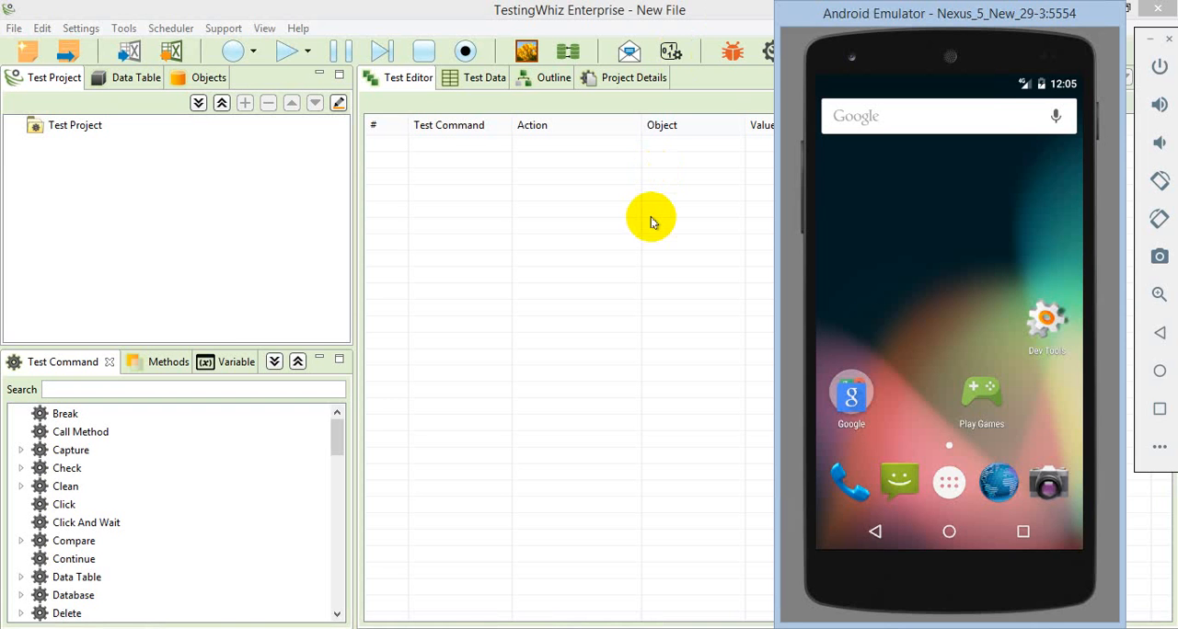
- Show the Android mobile-testing configuration with device Nexus_5_New_29-3 and browser testing enabled
{"action": "left_click", "coordinate": [81, 11]}
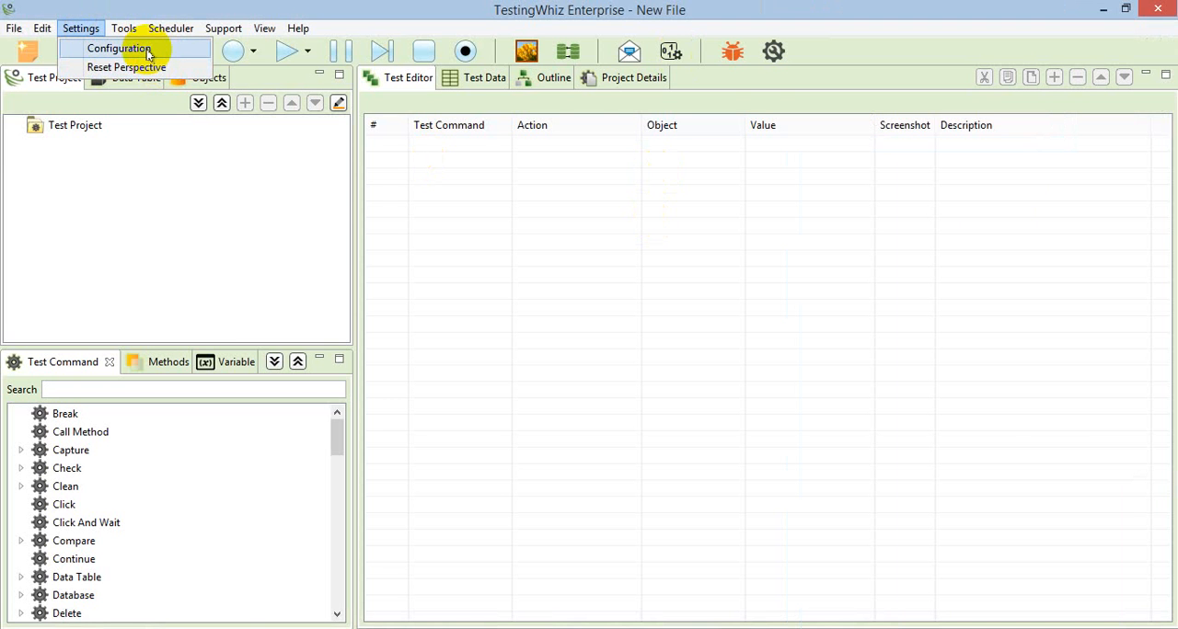
{"action": "left_click", "coordinate": [125, 48]}
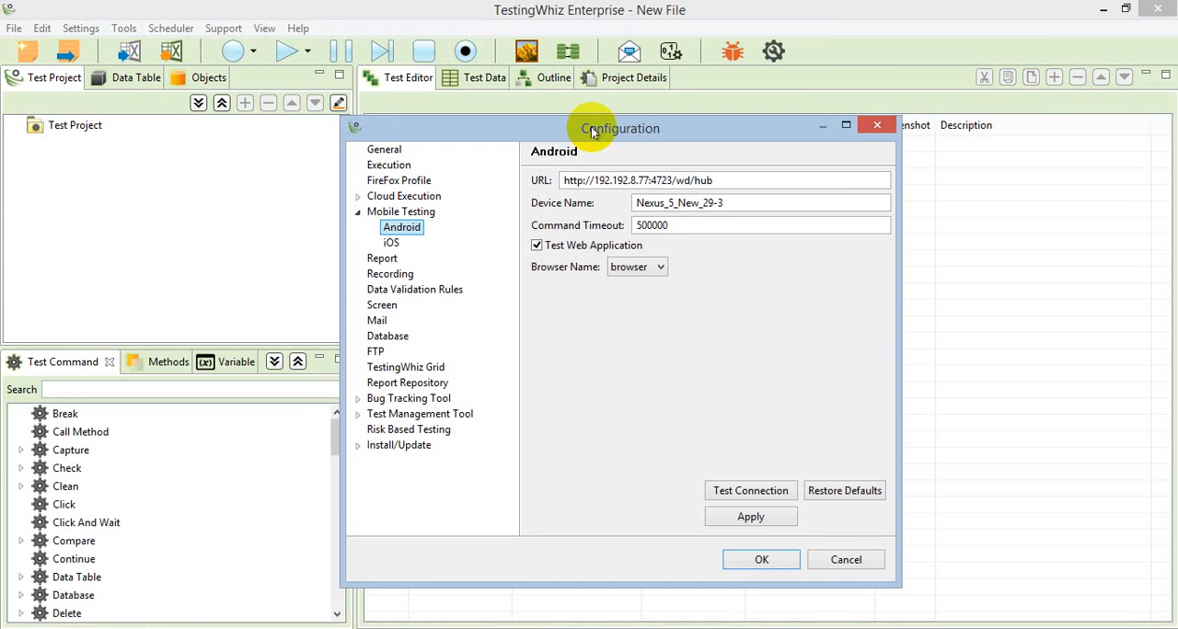
{"action": "left_click", "coordinate": [401, 212]}
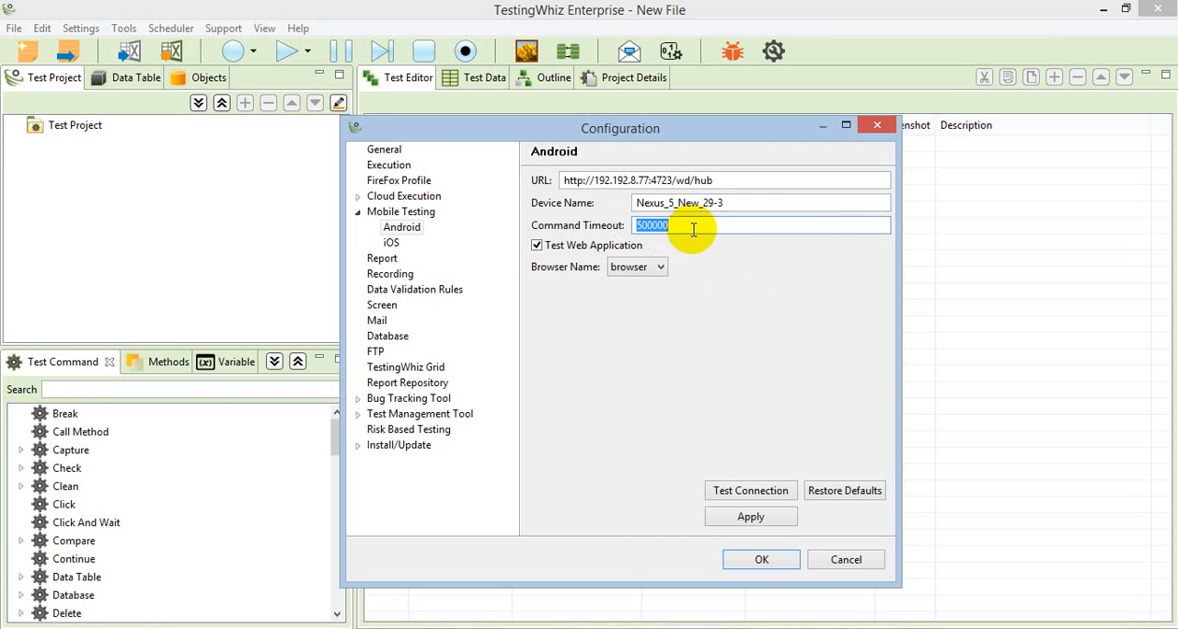
{"action": "mouse_move", "coordinate": [648, 324]}
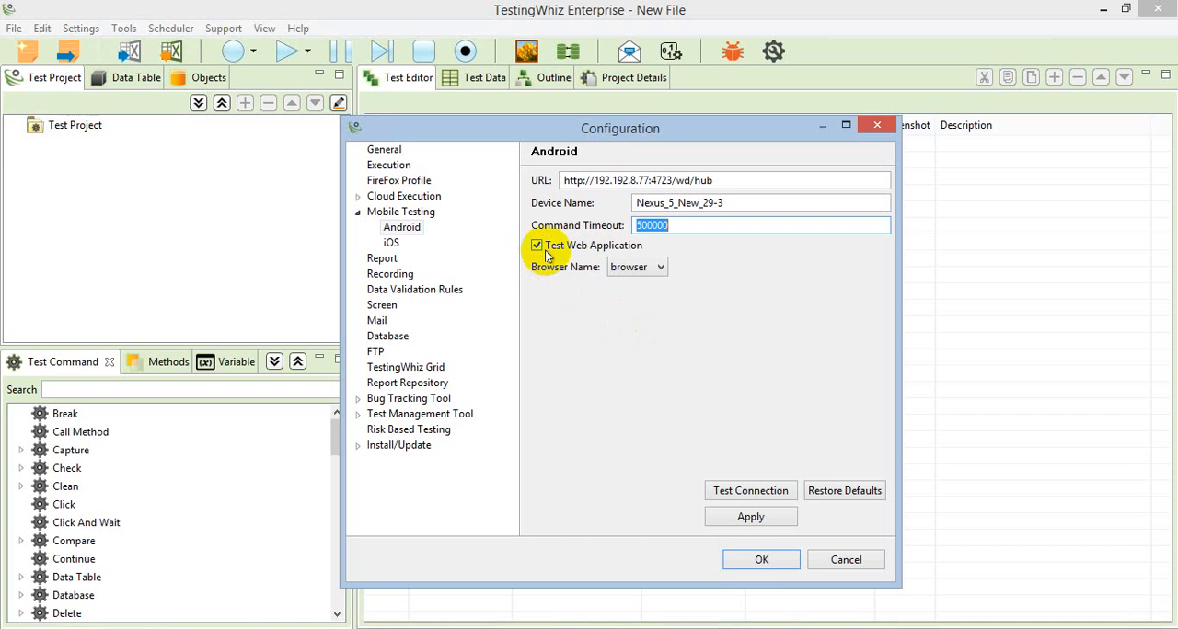
{"action": "mouse_move", "coordinate": [559, 258]}
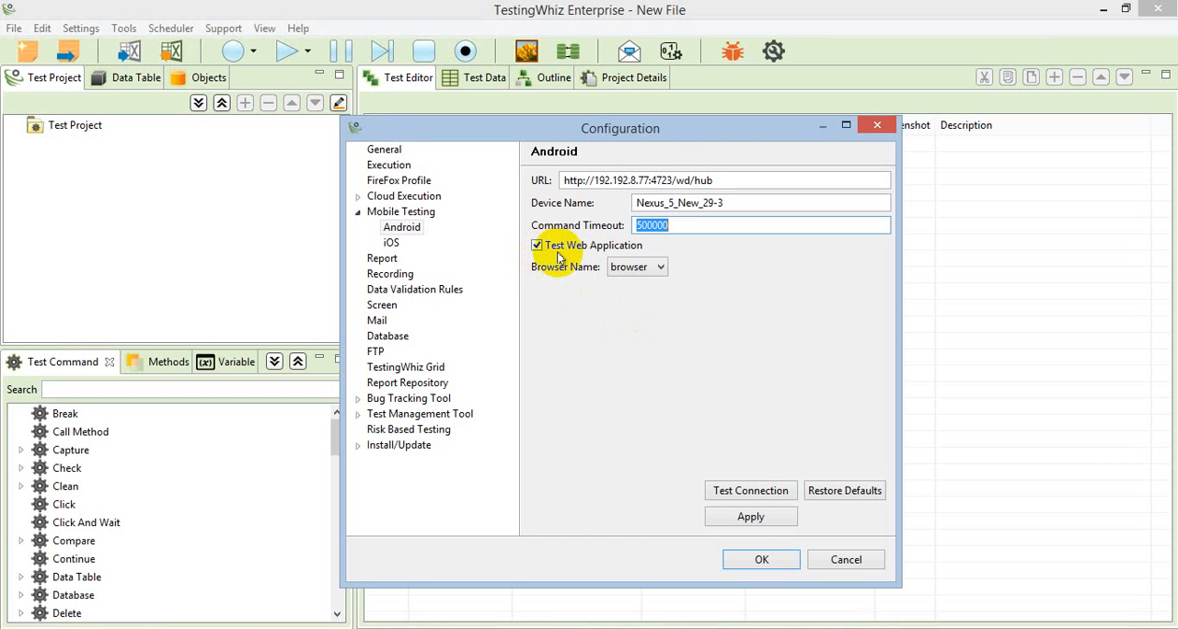
{"action": "mouse_move", "coordinate": [578, 267]}
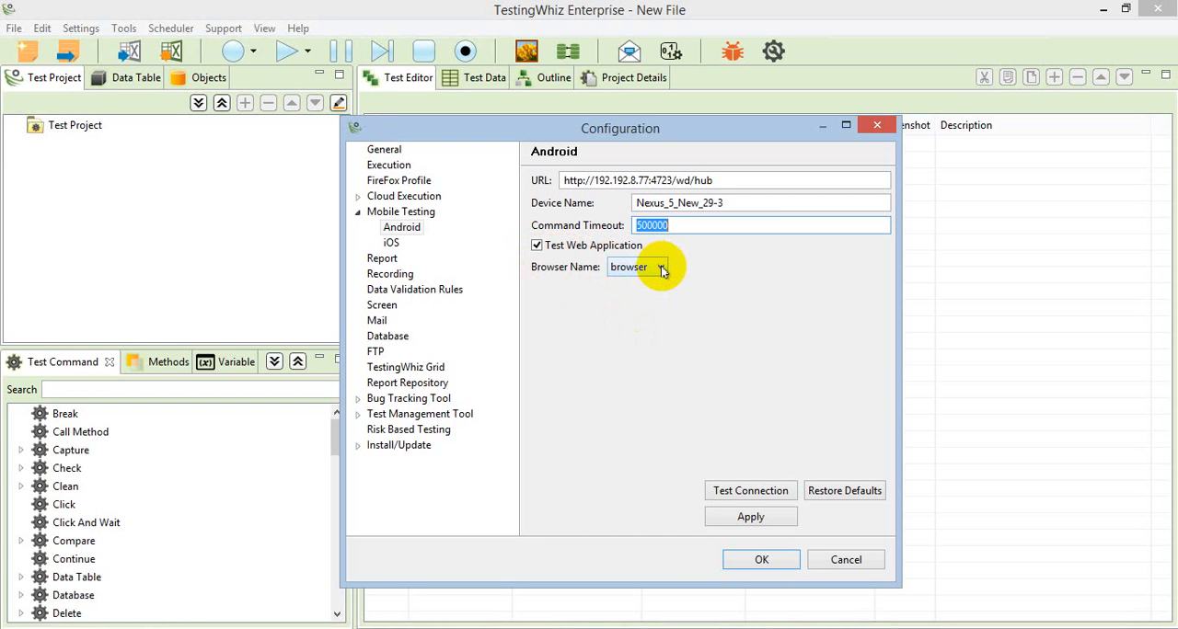
{"action": "mouse_move", "coordinate": [688, 273]}
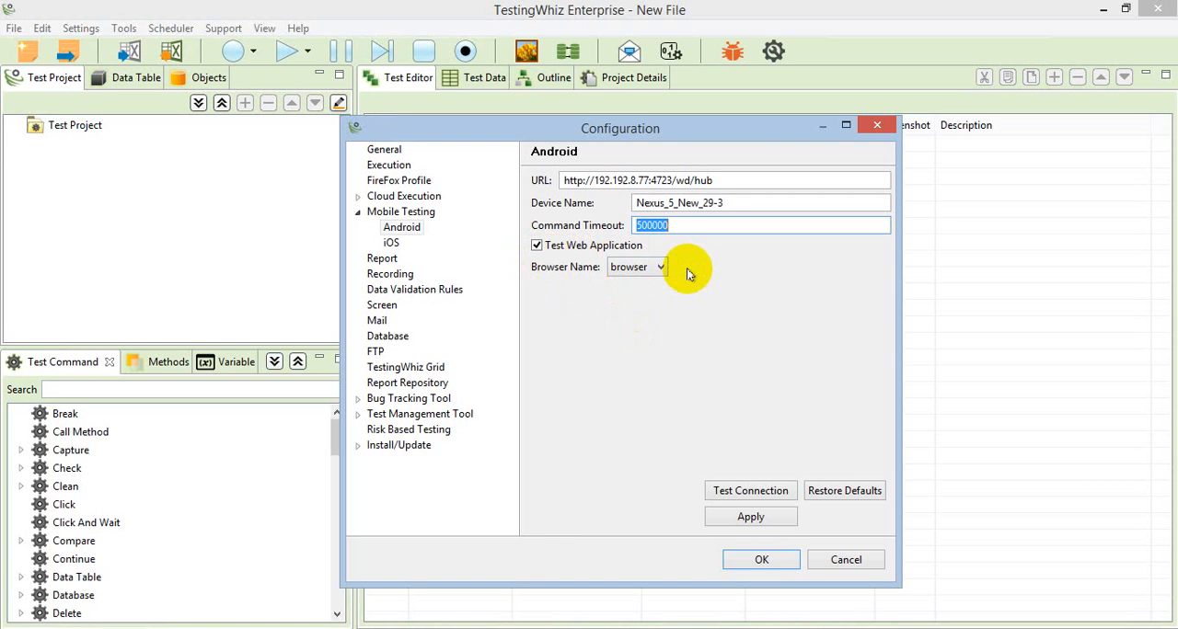
{"action": "mouse_move", "coordinate": [736, 460]}
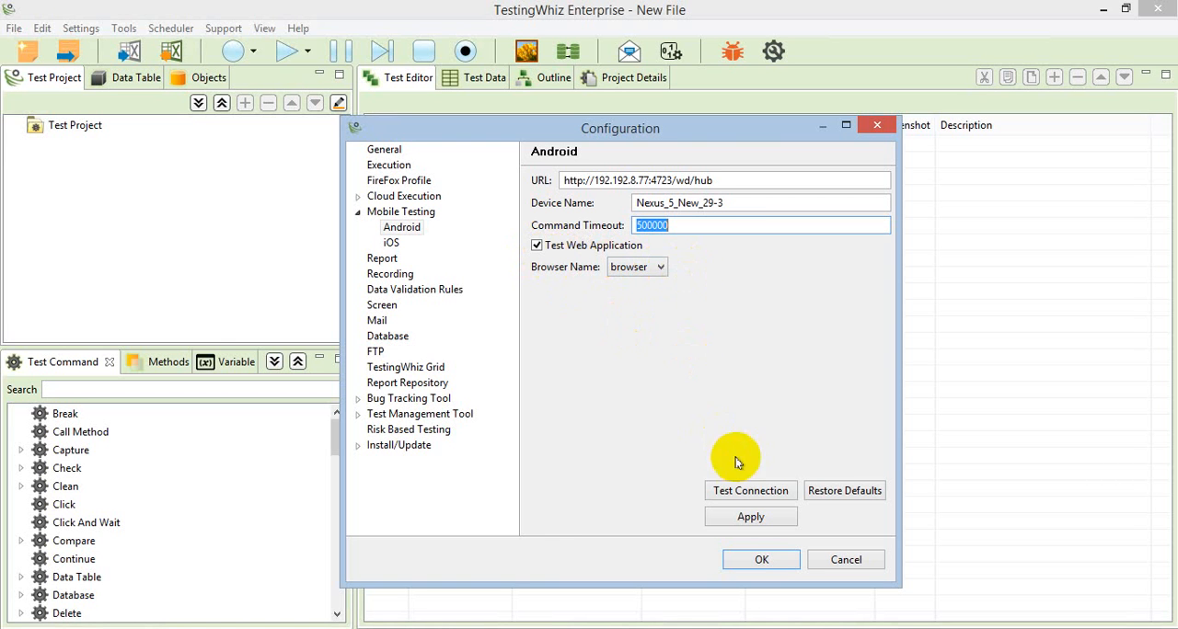
{"action": "mouse_move", "coordinate": [751, 489]}
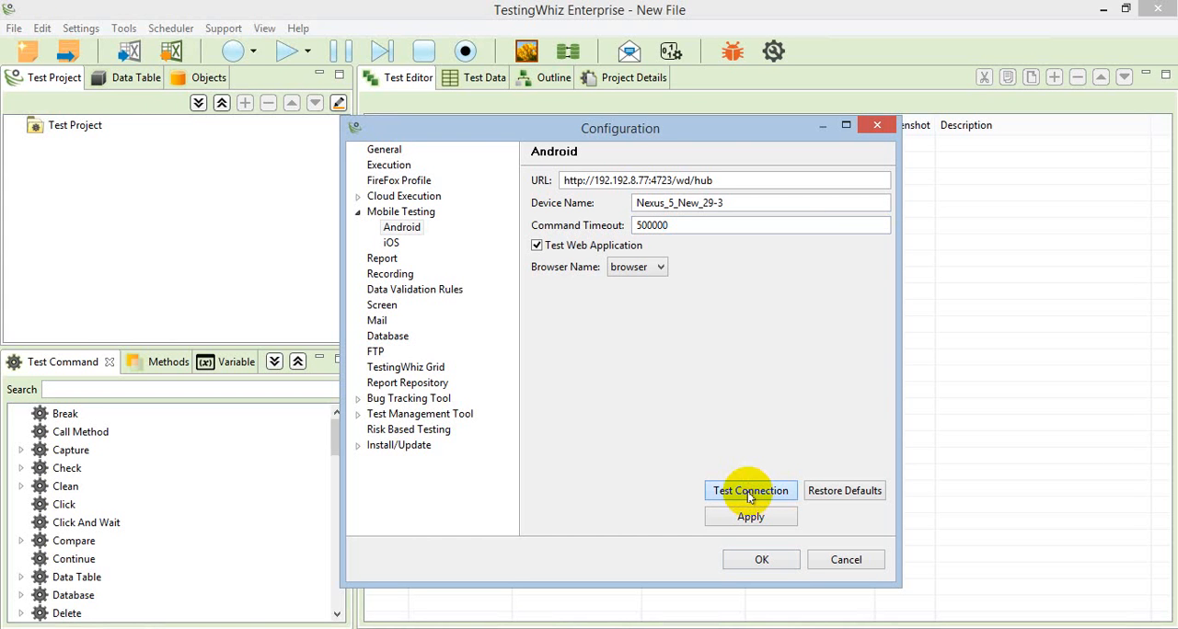
- Test the emulator connection, confirm it succeeded, and close the configuration back to the editor
{"action": "left_click", "coordinate": [751, 489]}
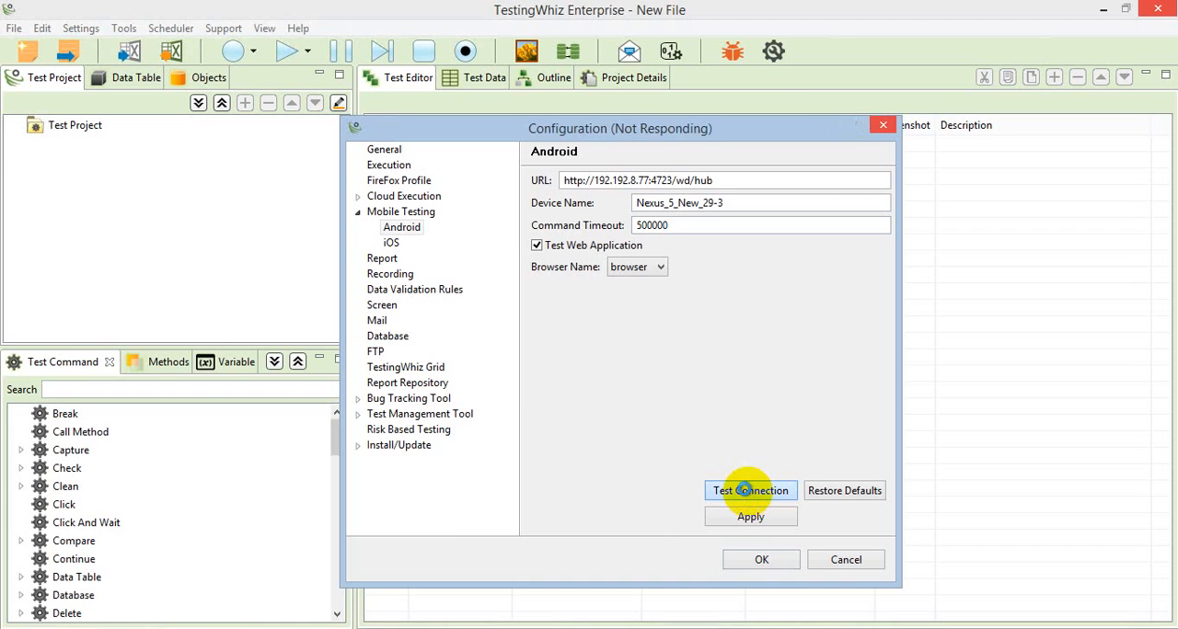
{"action": "left_click", "coordinate": [750, 490]}
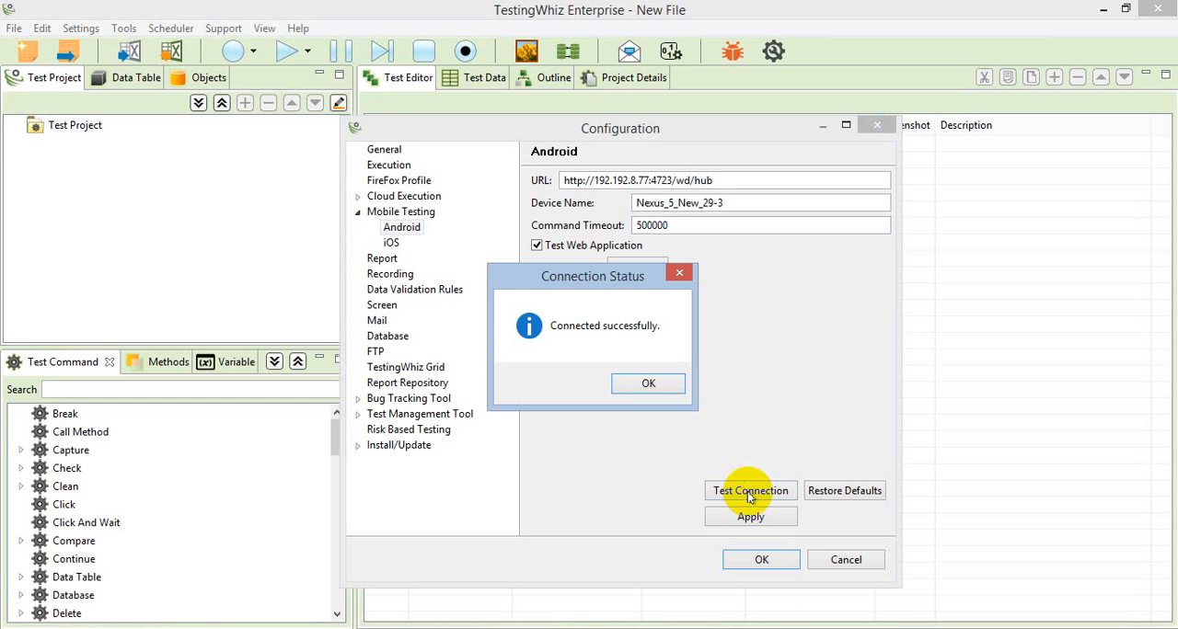
{"action": "left_click", "coordinate": [648, 383]}
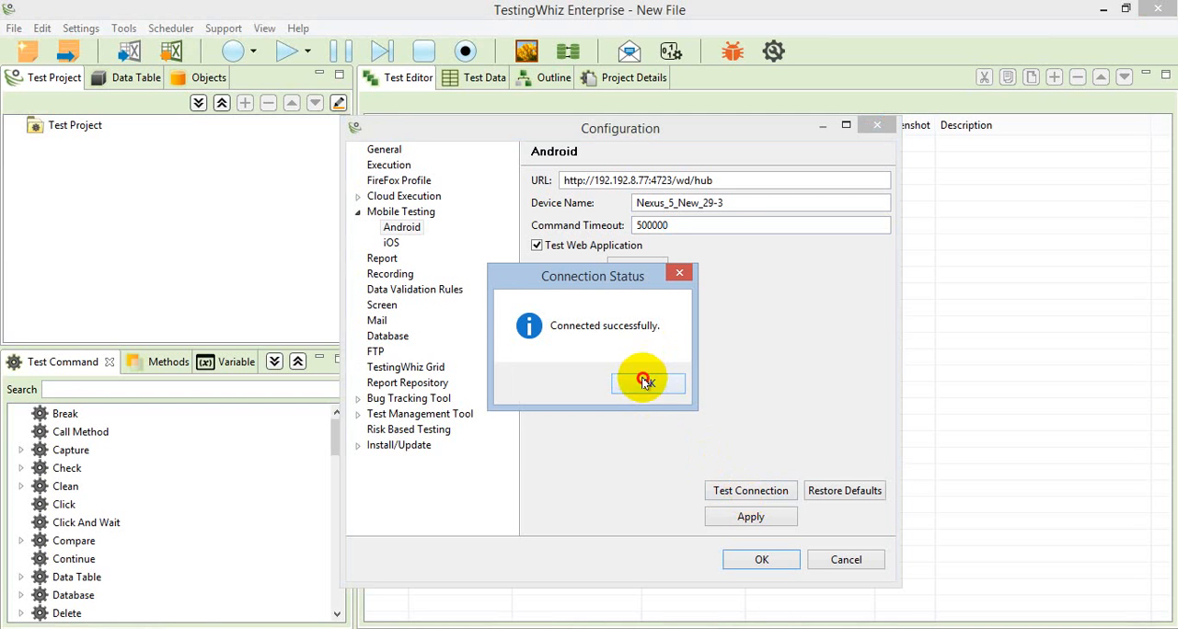
{"action": "left_click", "coordinate": [648, 383]}
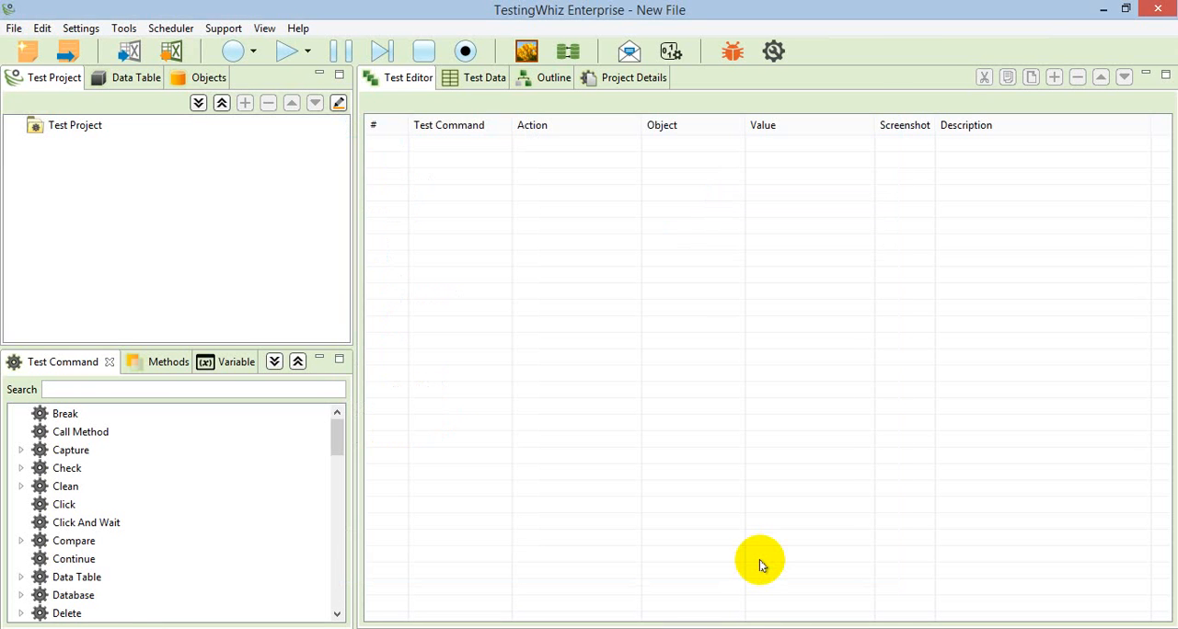
{"action": "mouse_move", "coordinate": [309, 226]}
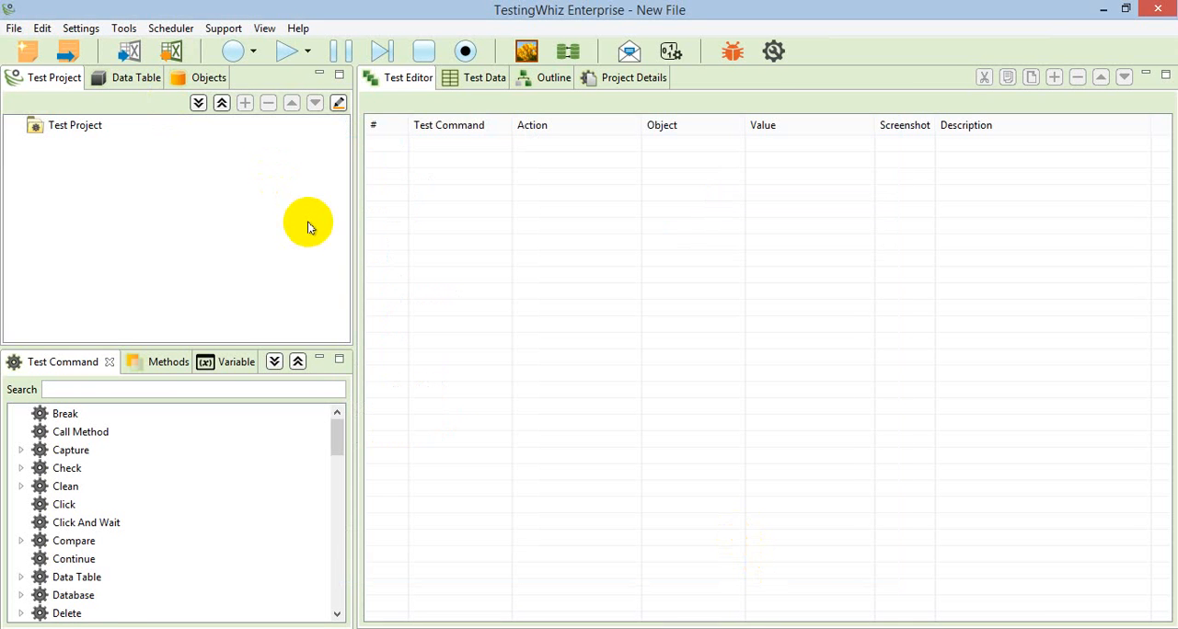
{"action": "mouse_move", "coordinate": [15, 19]}
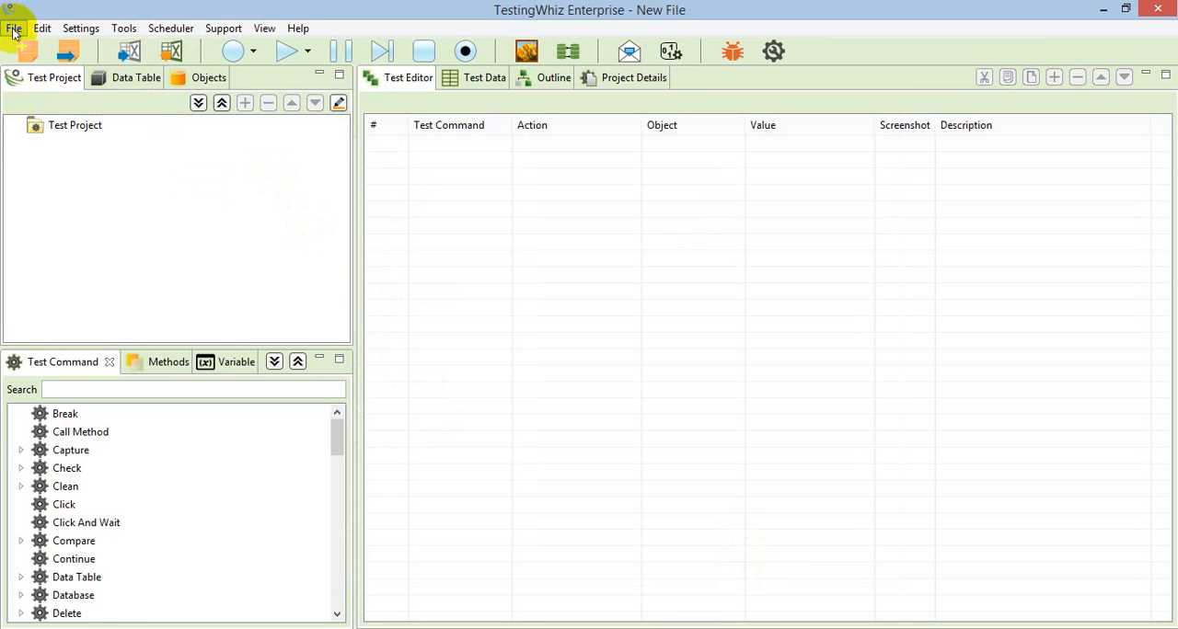
- Load the Basic Element sample script with its eleven steps into the test editor
{"action": "left_click", "coordinate": [11, 15]}
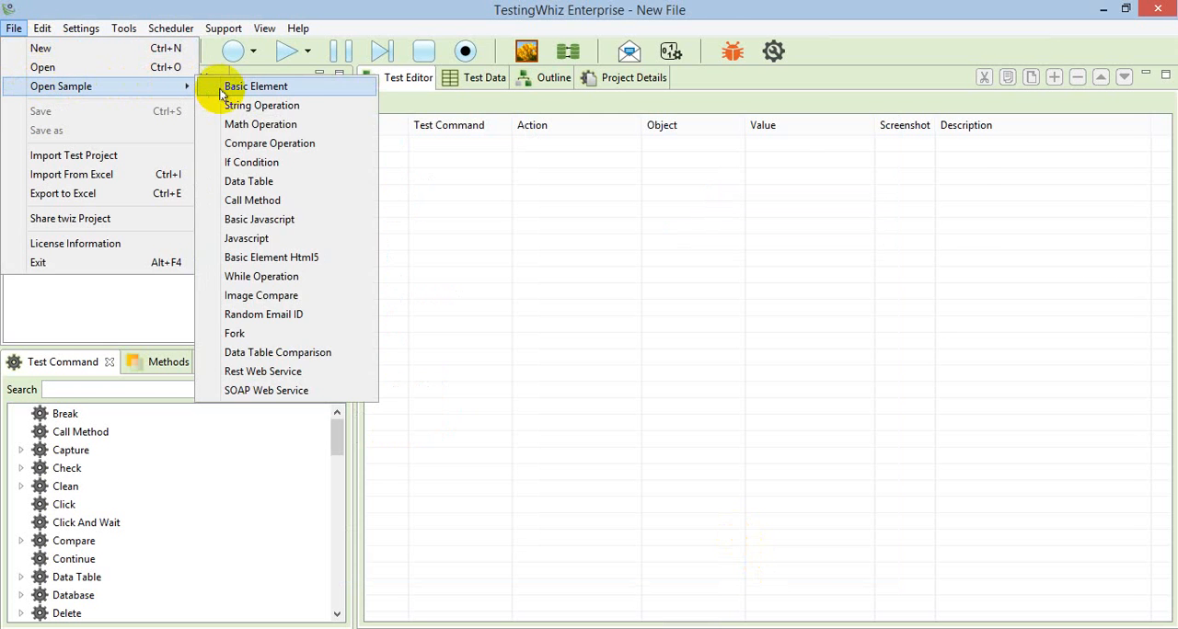
{"action": "left_click", "coordinate": [254, 85]}
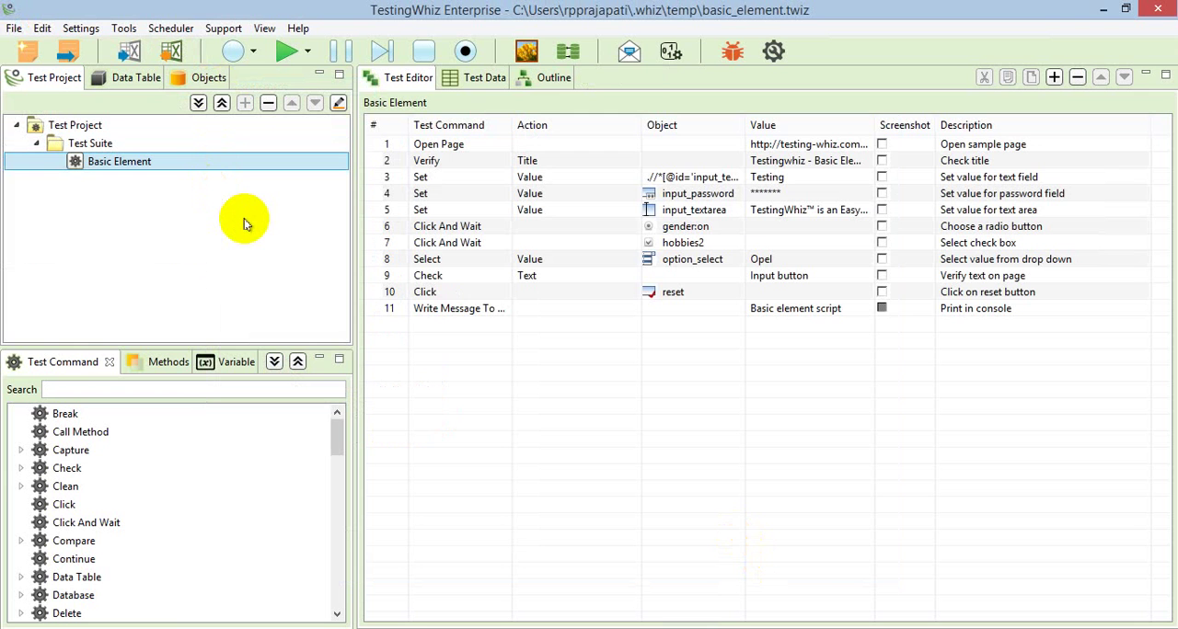
{"action": "left_click", "coordinate": [458, 309]}
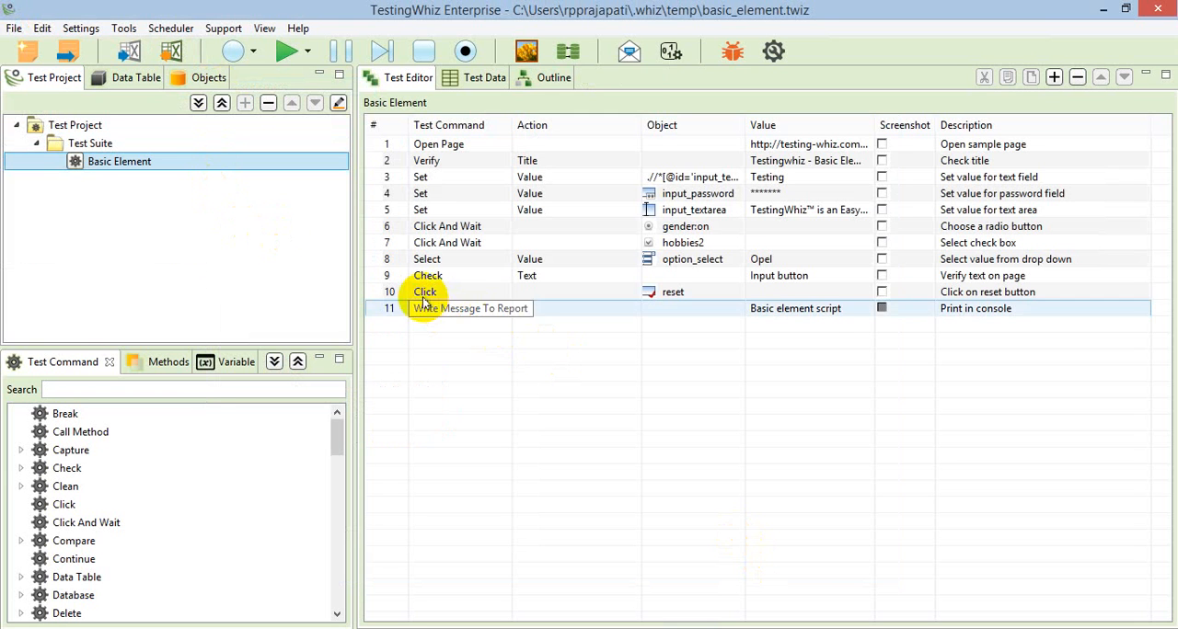
{"action": "left_click", "coordinate": [427, 276]}
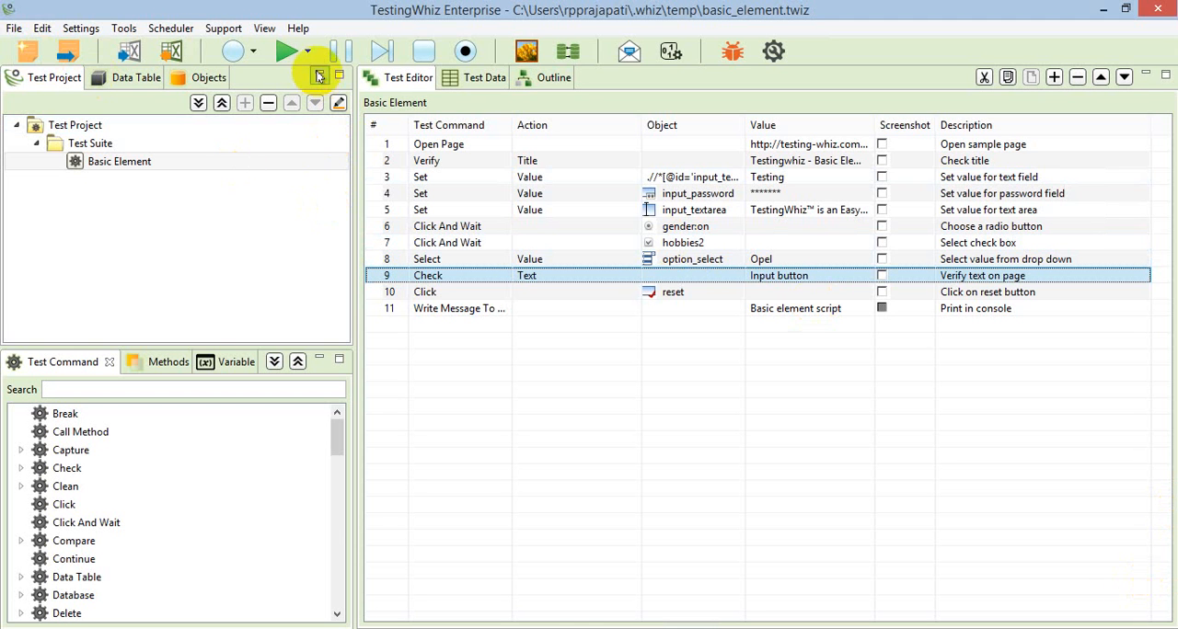
- Run the Basic Element script on the Android emulator and decline the browser's location request
{"action": "left_click", "coordinate": [320, 52]}
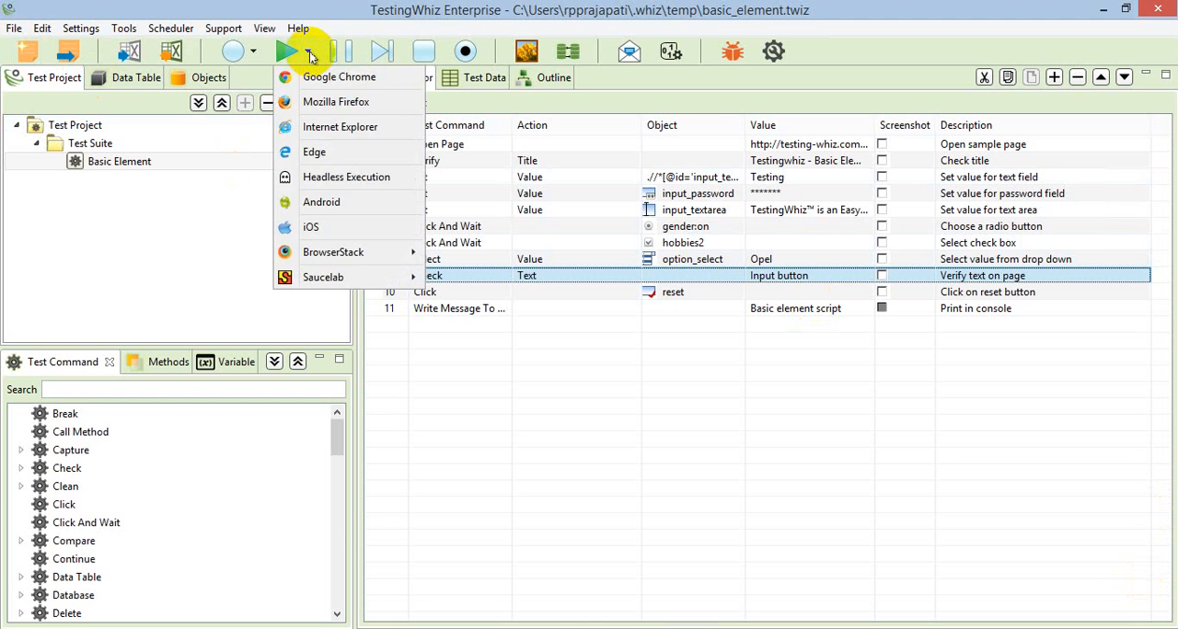
{"action": "mouse_move", "coordinate": [320, 202]}
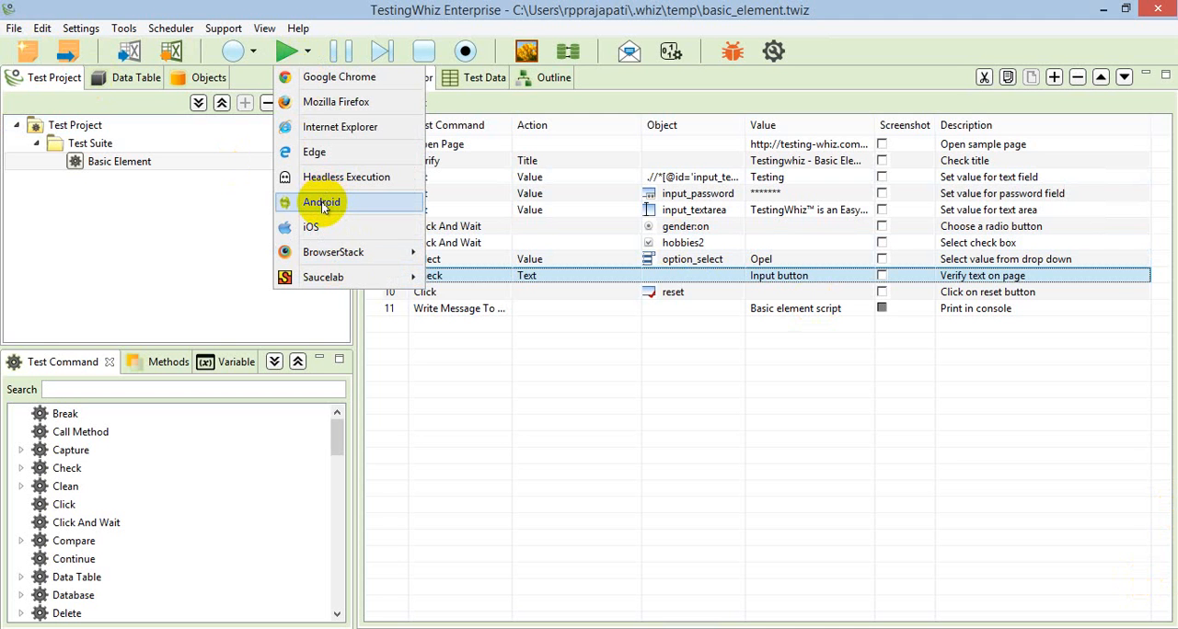
{"action": "left_click", "coordinate": [287, 51]}
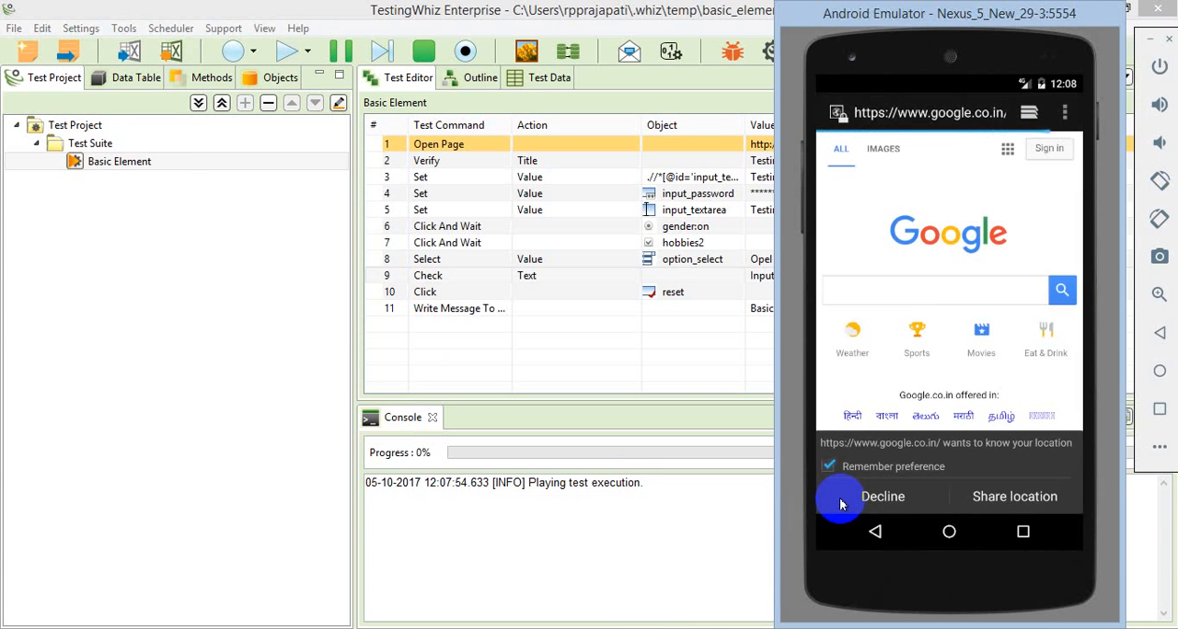
{"action": "left_click", "coordinate": [883, 497]}
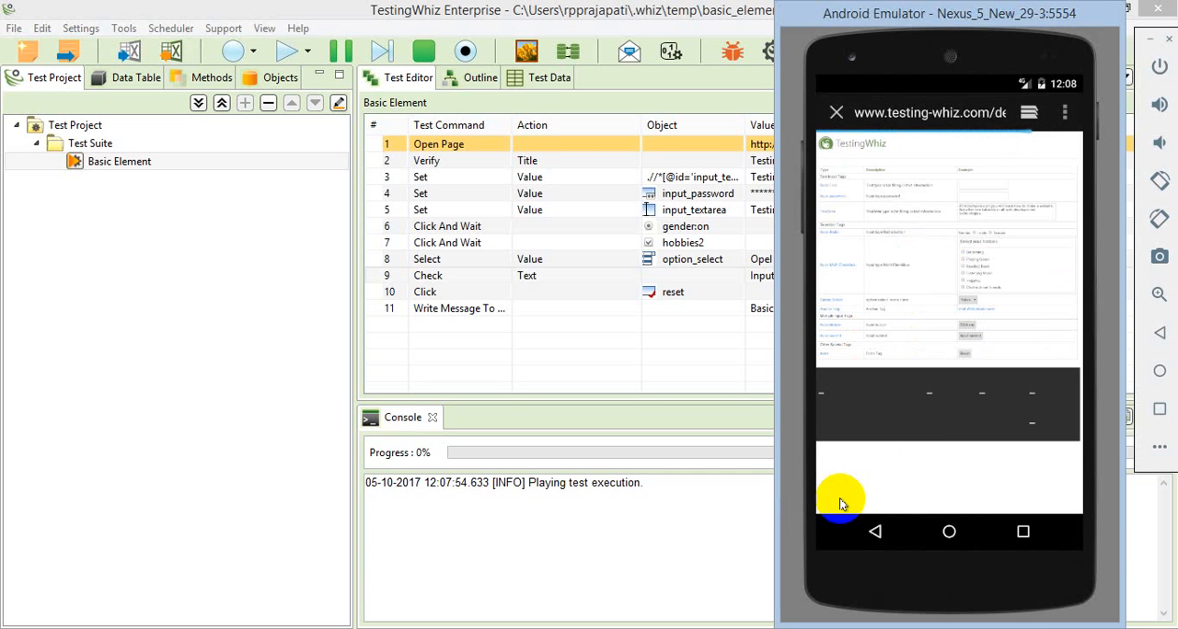
{"action": "scroll", "scroll_direction": "down", "scroll_amount": 3}
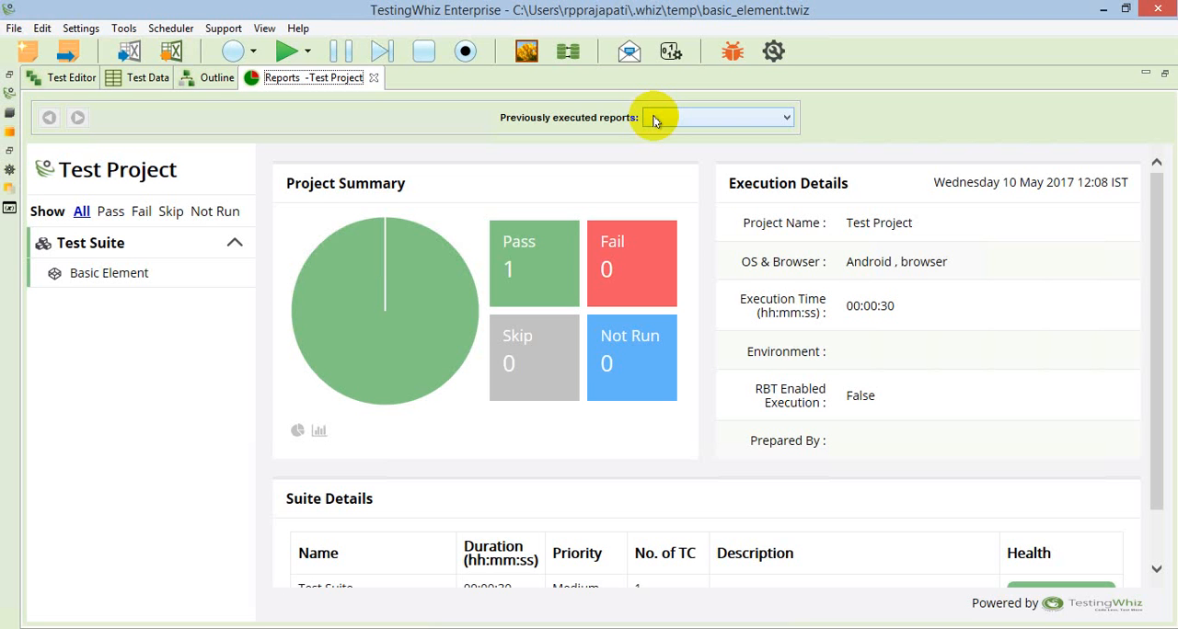
{"action": "mouse_move", "coordinate": [580, 298]}
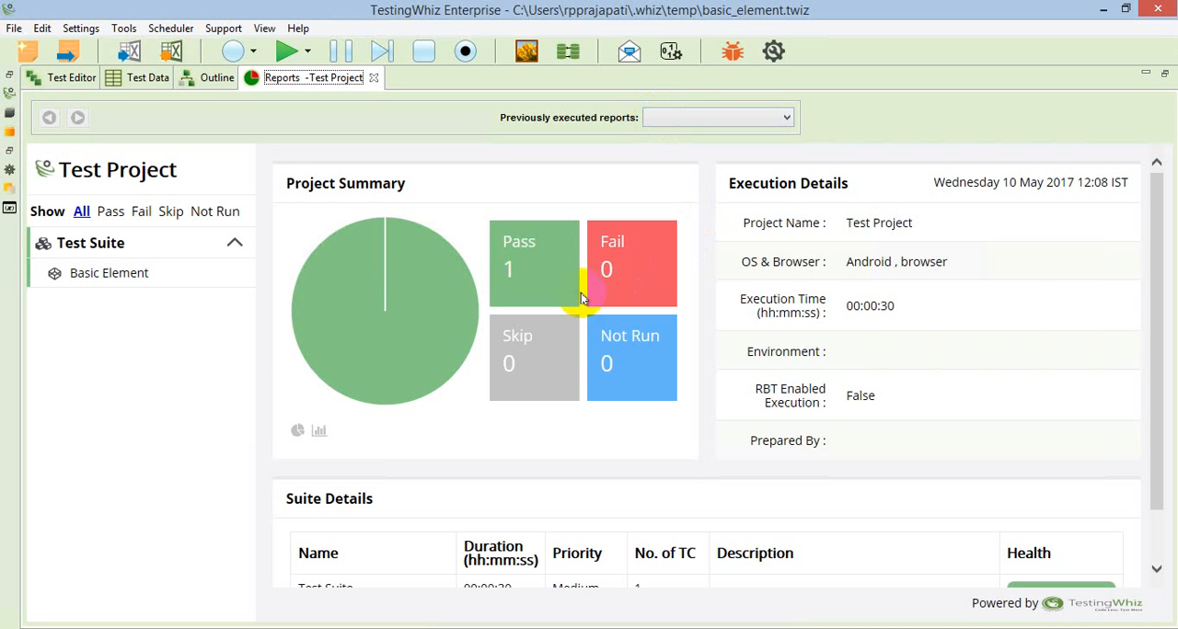
{"action": "mouse_move", "coordinate": [377, 306]}
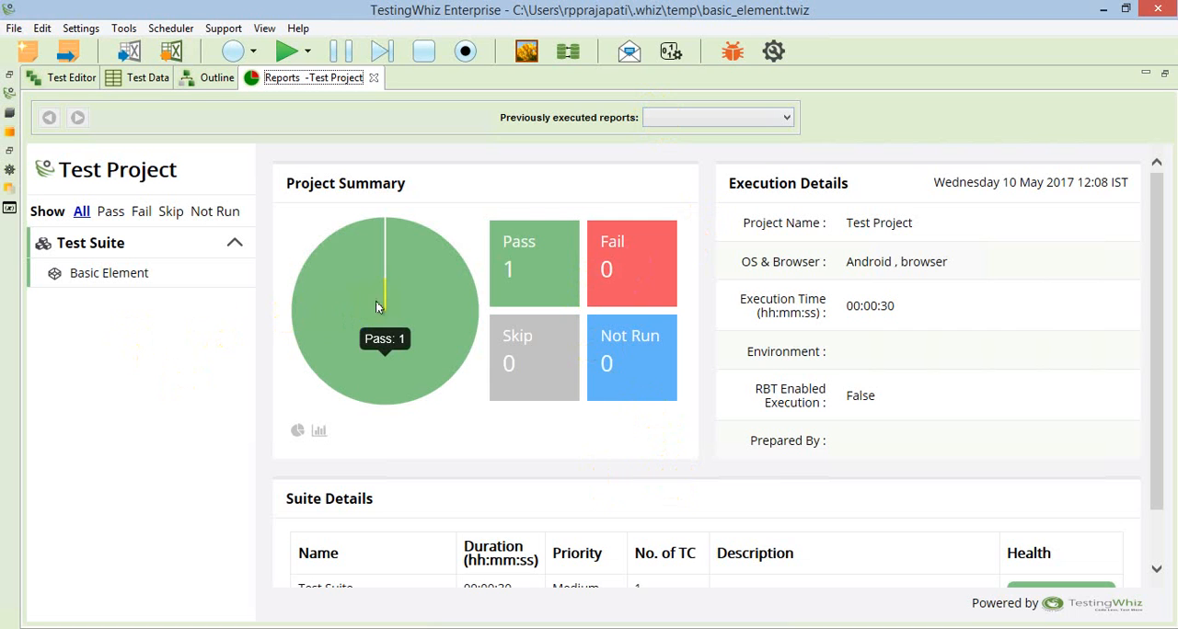
{"action": "mouse_move", "coordinate": [423, 310]}
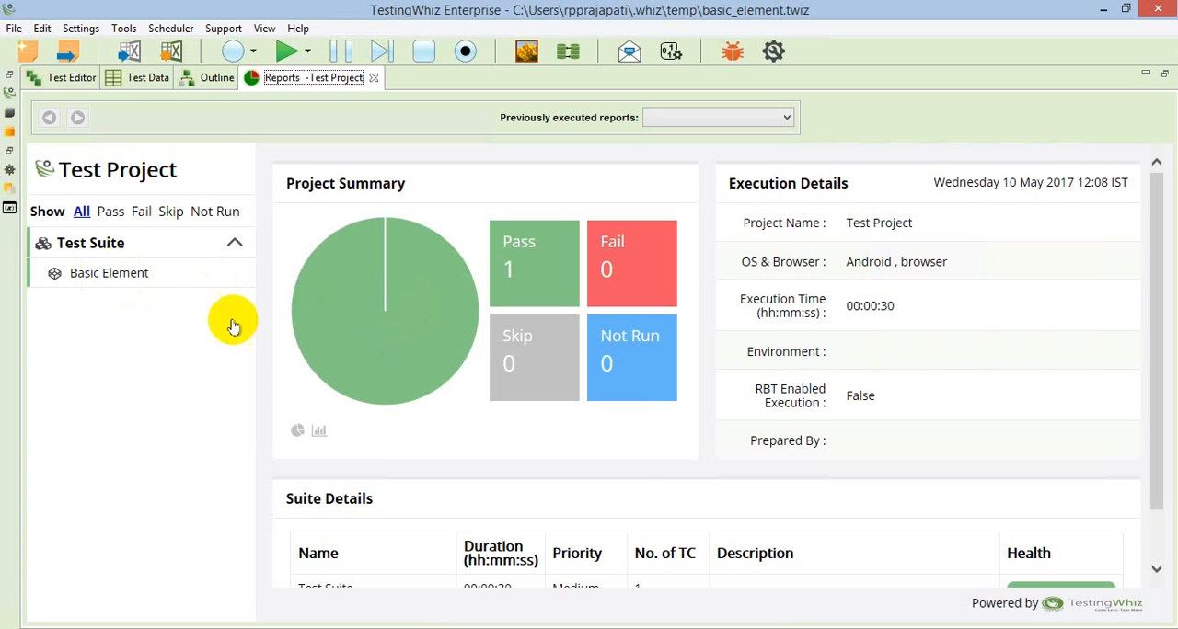
- Review the Basic Element case's passing step list down to Write Message To Report
{"action": "left_click", "coordinate": [109, 272]}
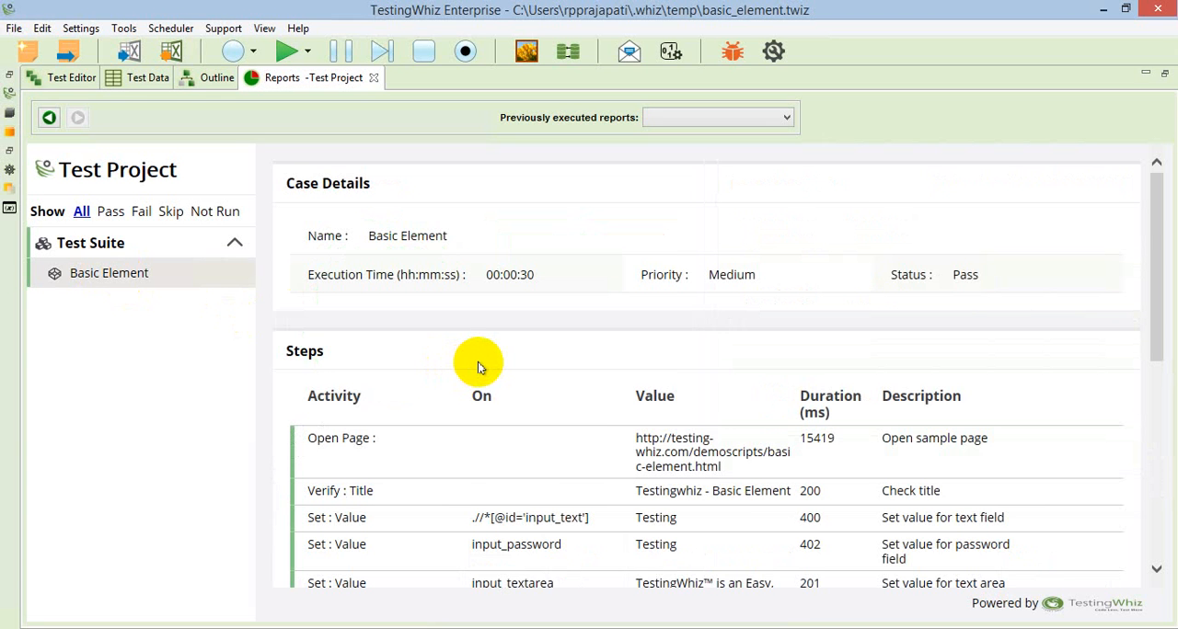
{"action": "scroll", "scroll_direction": "down", "scroll_amount": 3}
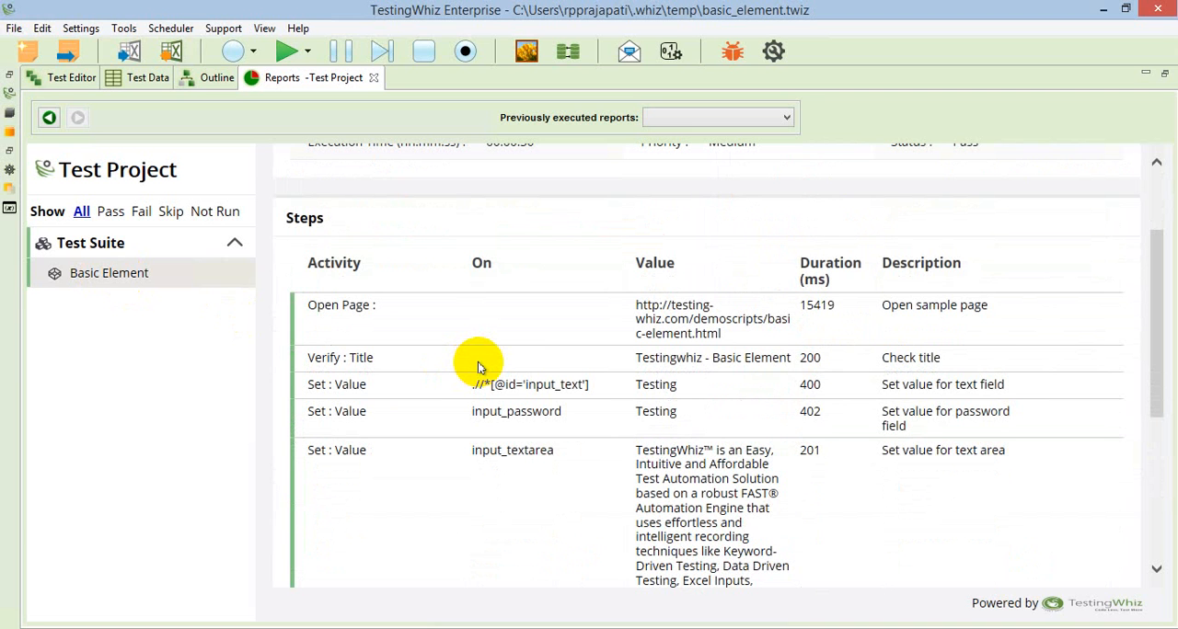
{"action": "mouse_move", "coordinate": [295, 409]}
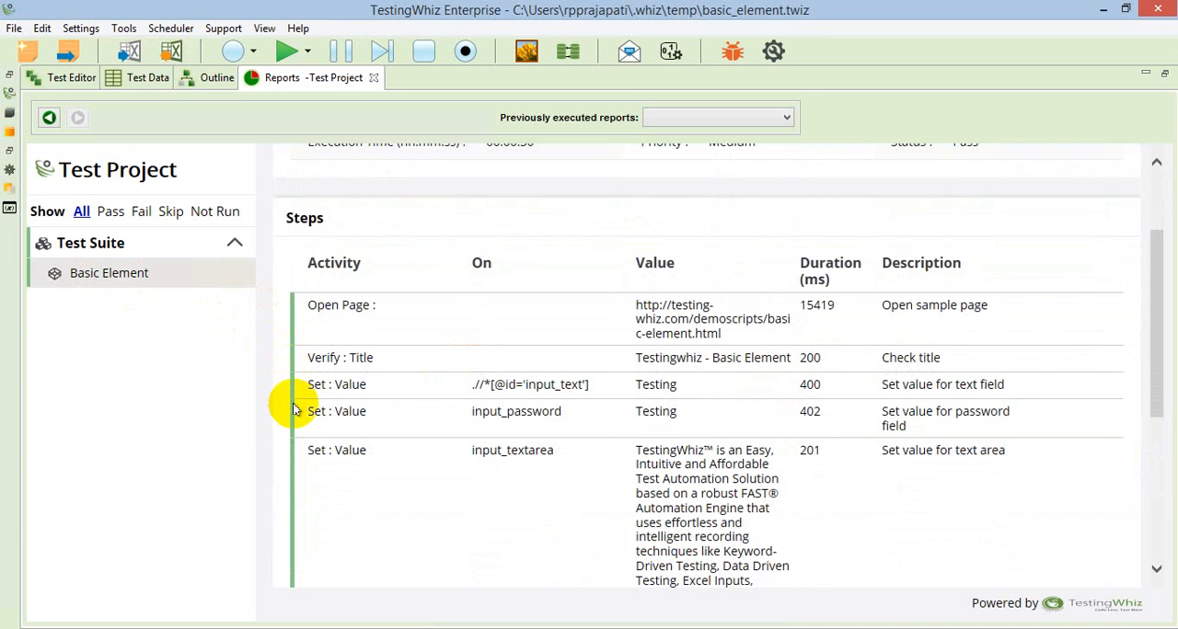
{"action": "mouse_move", "coordinate": [738, 389]}
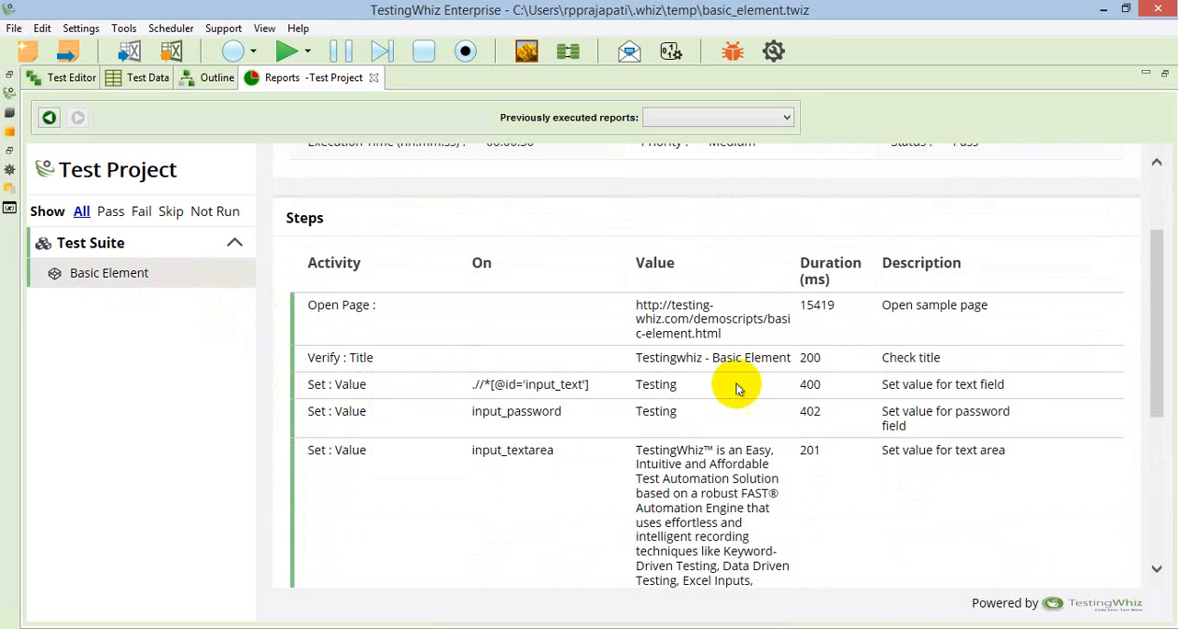
{"action": "mouse_move", "coordinate": [817, 342]}
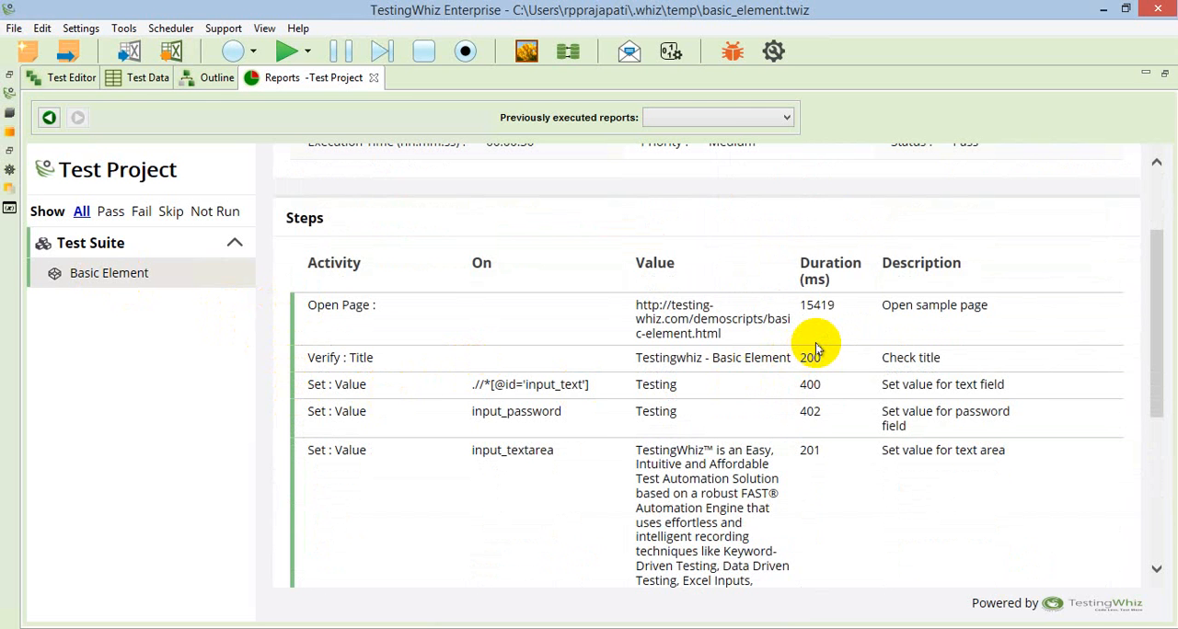
{"action": "scroll", "scroll_direction": "down", "scroll_amount": 3}
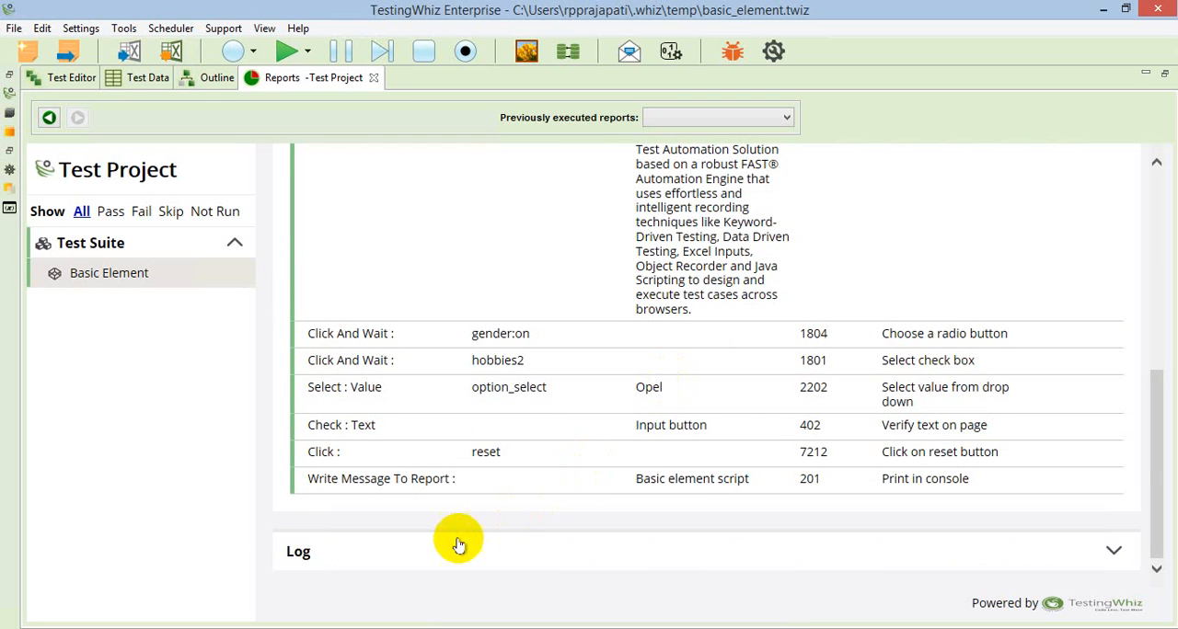